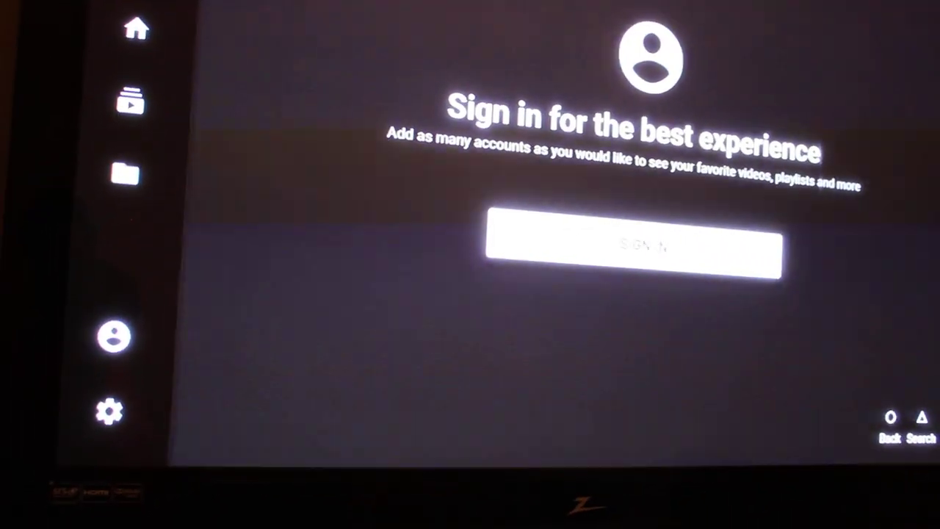
Step: Leave the Accounts sign-in screen for the Home feed of recommended videos
left_click(639, 247)
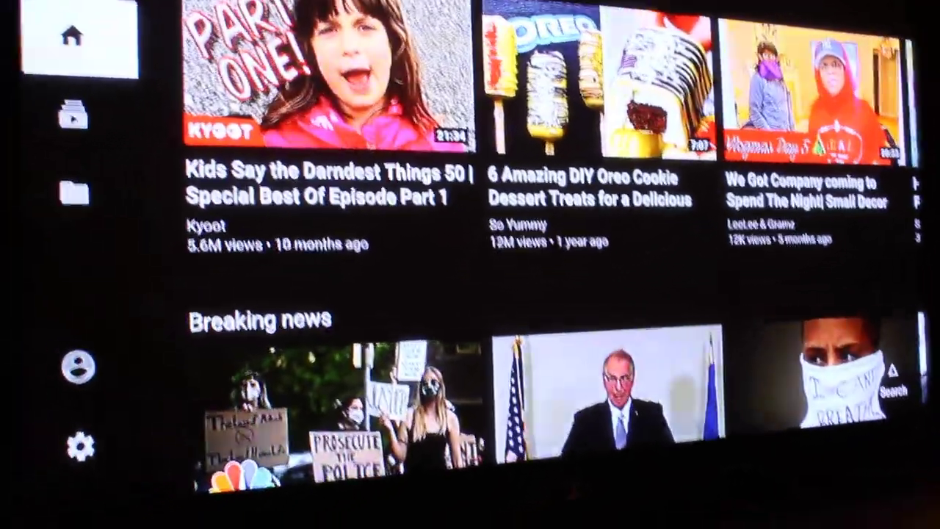
Step: Go through Library to the Accounts page and start Sign In, ending in an error
left_click(70, 192)
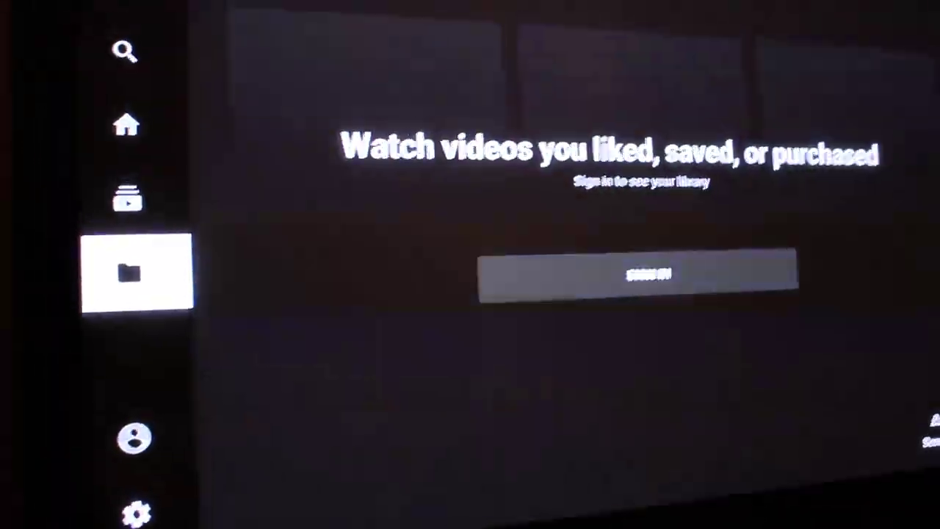
left_click(129, 437)
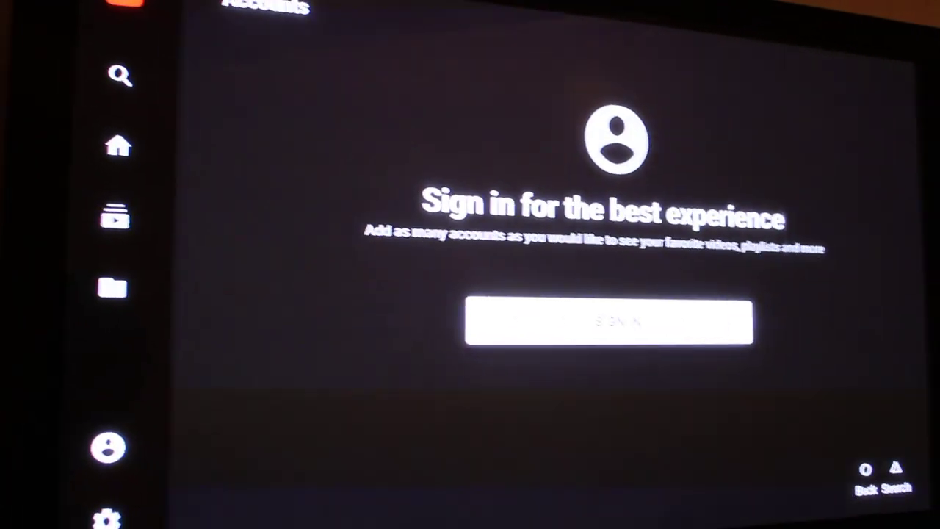
left_click(610, 324)
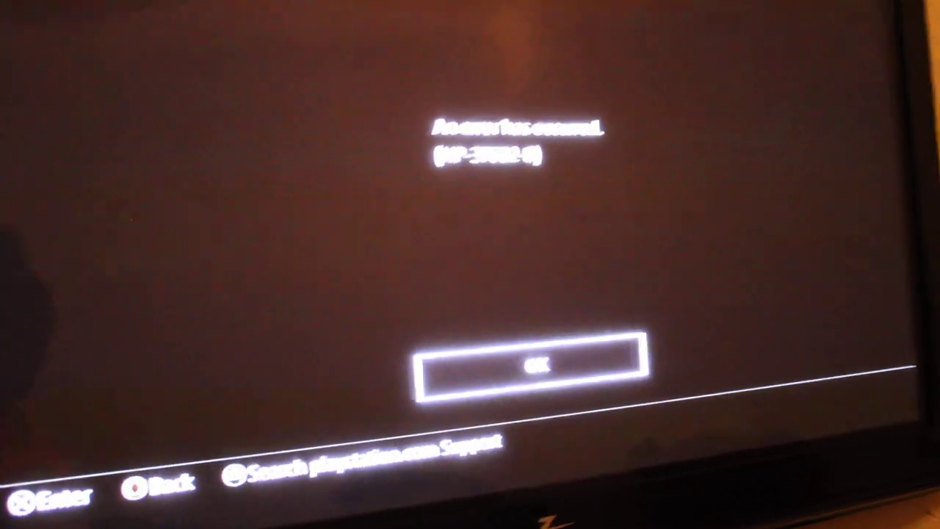
Step: Acknowledge the 'An error has occurred' dialog with OK, landing on signed-out Subscriptions
left_click(534, 367)
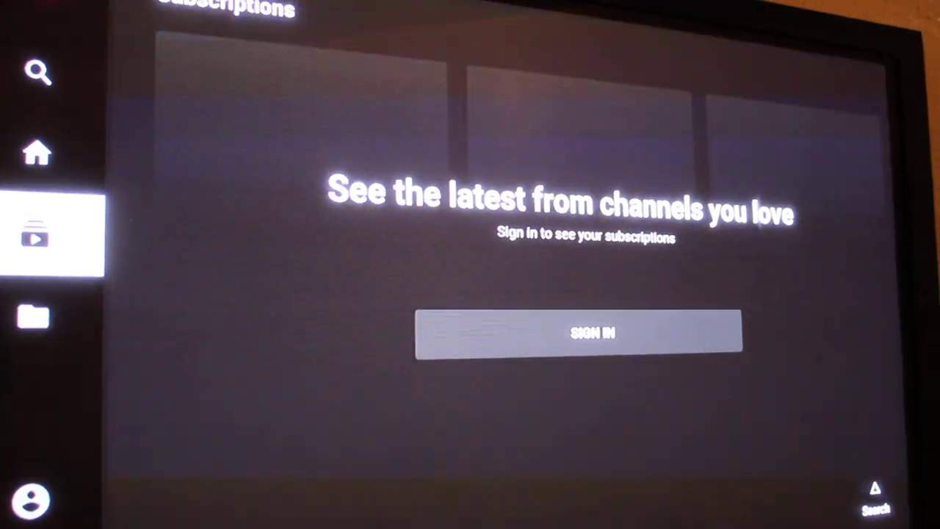
Step: Cycle through Home and Library back to the Accounts page still asking to sign in
left_click(37, 153)
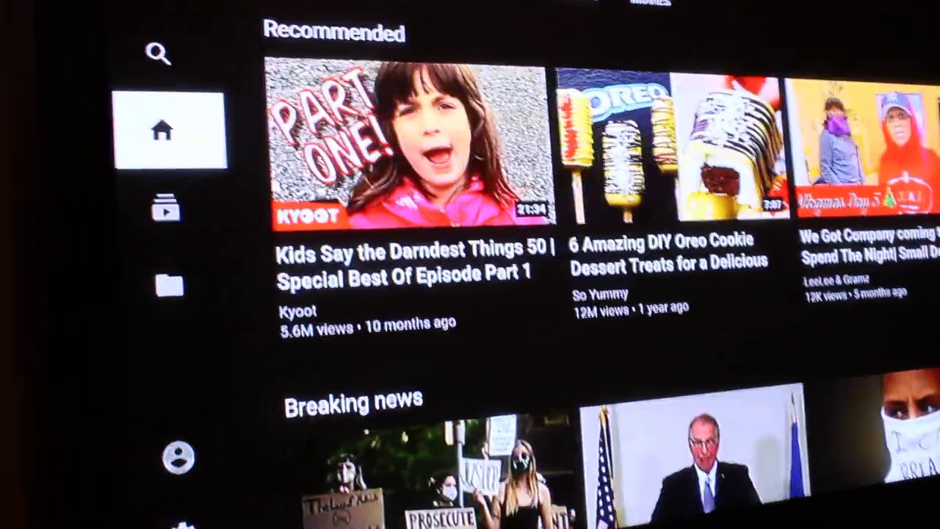
left_click(173, 272)
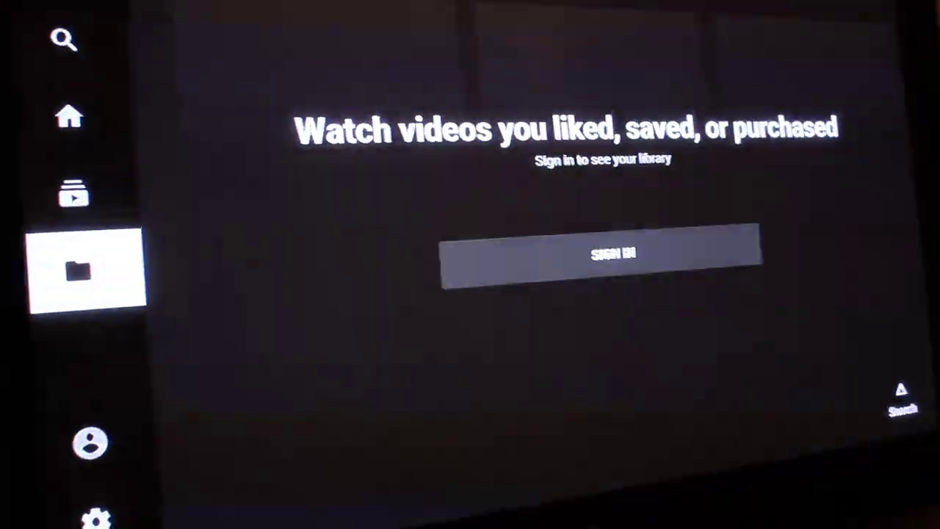
left_click(602, 253)
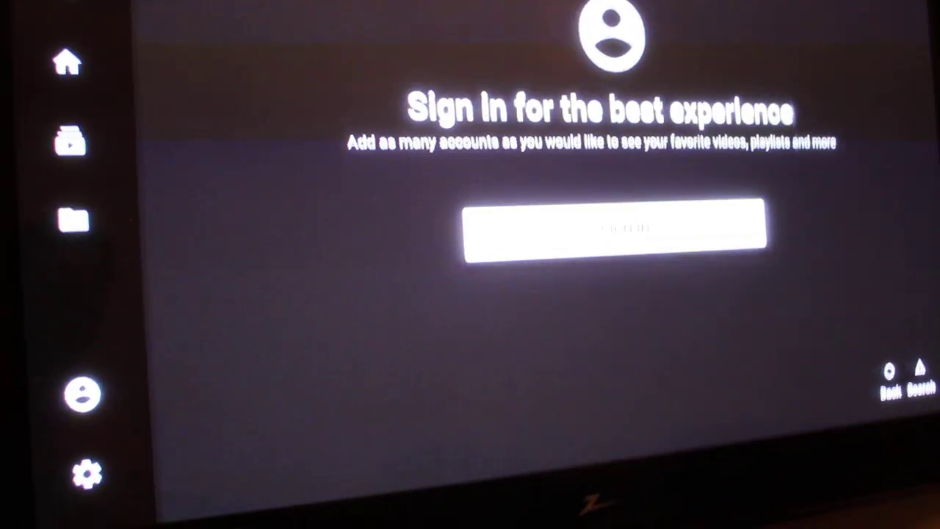